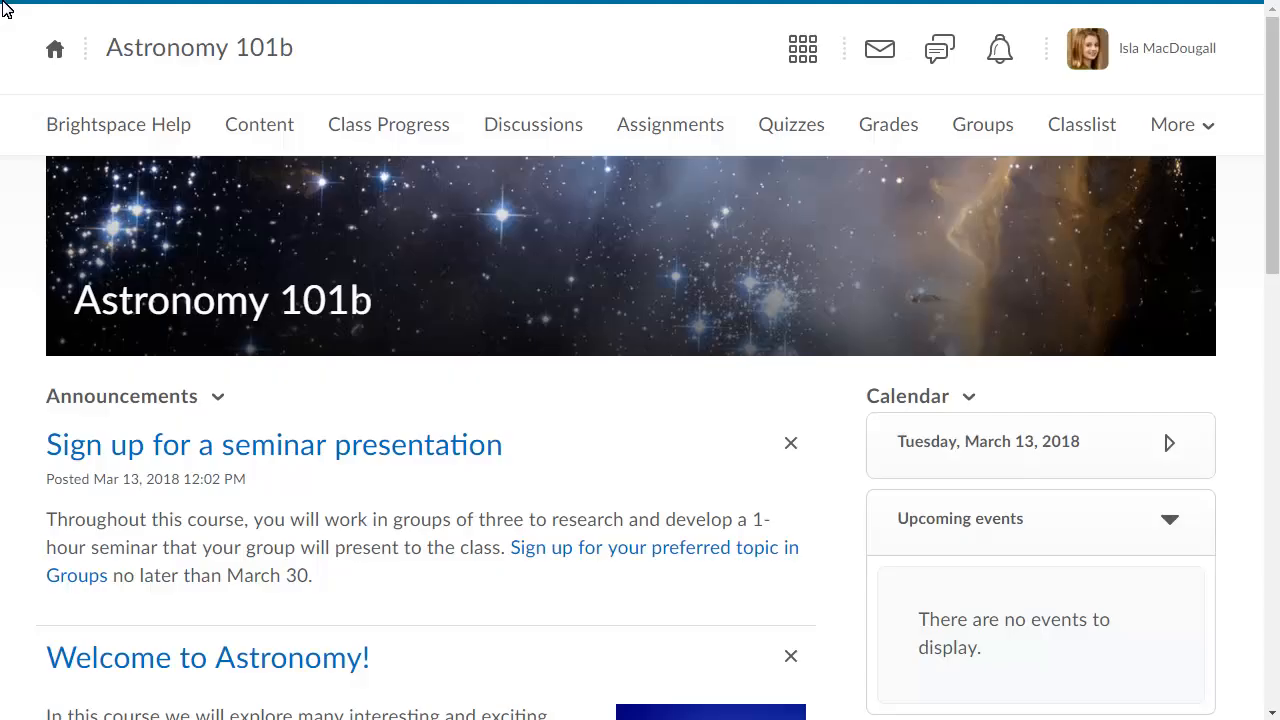
{"action": "mouse_move", "coordinate": [528, 520]}
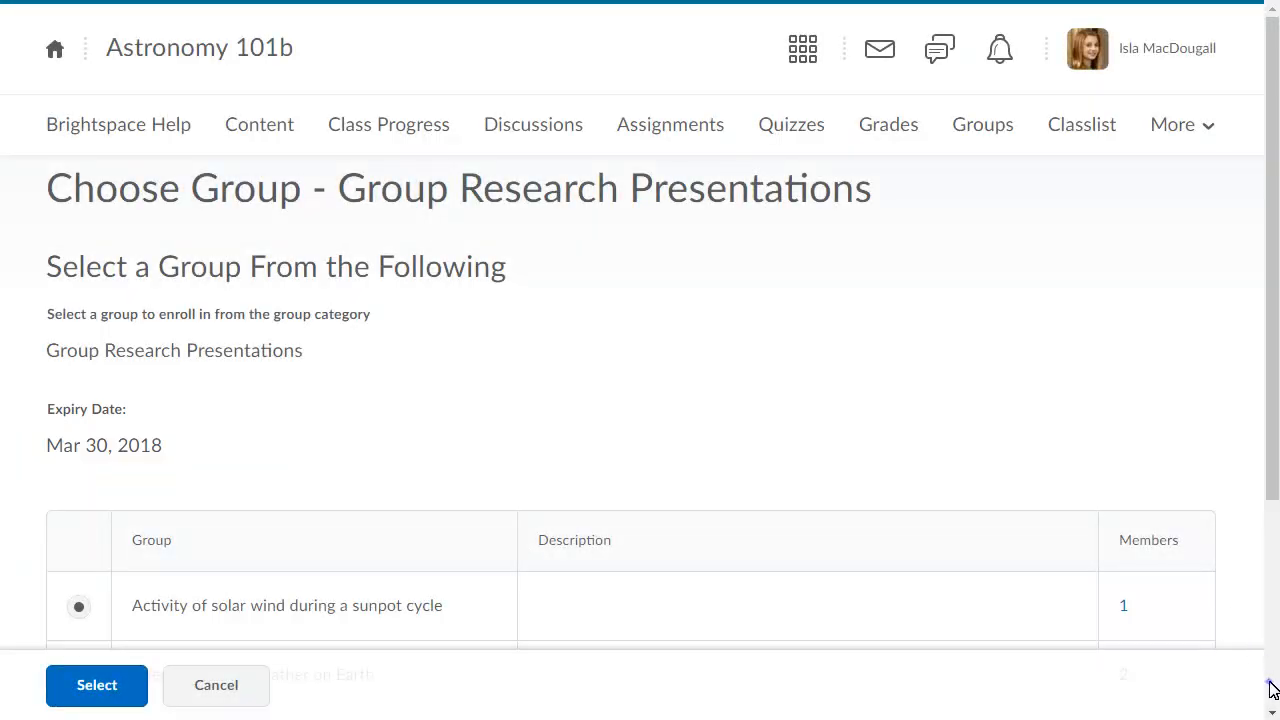
{"action": "scroll", "scroll_direction": "down", "scroll_amount": 3}
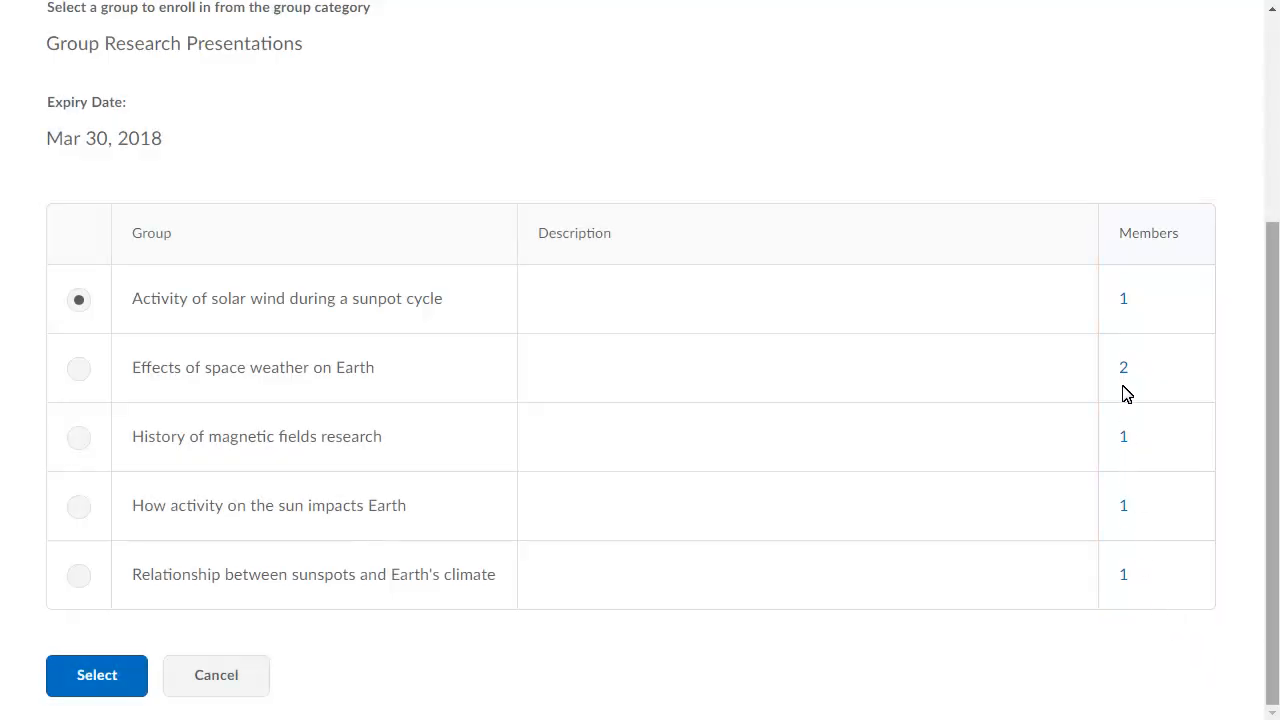
{"action": "left_click", "coordinate": [1124, 368]}
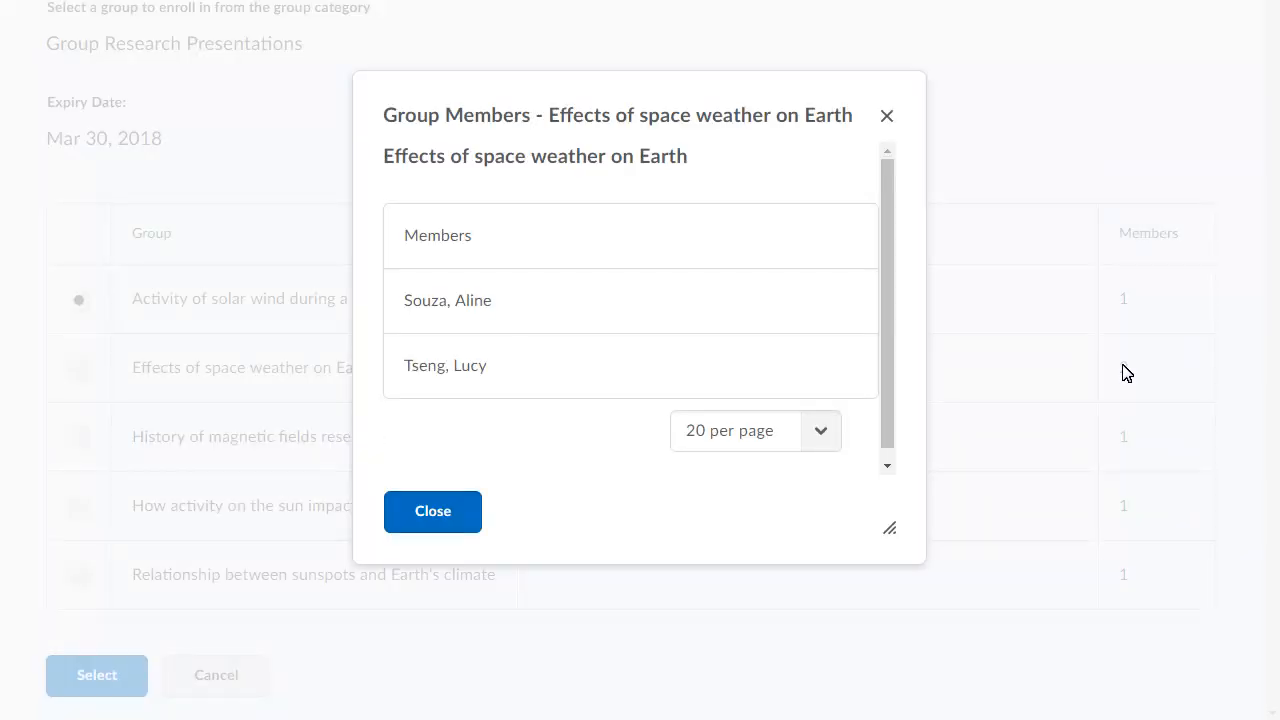
{"action": "left_click", "coordinate": [432, 512]}
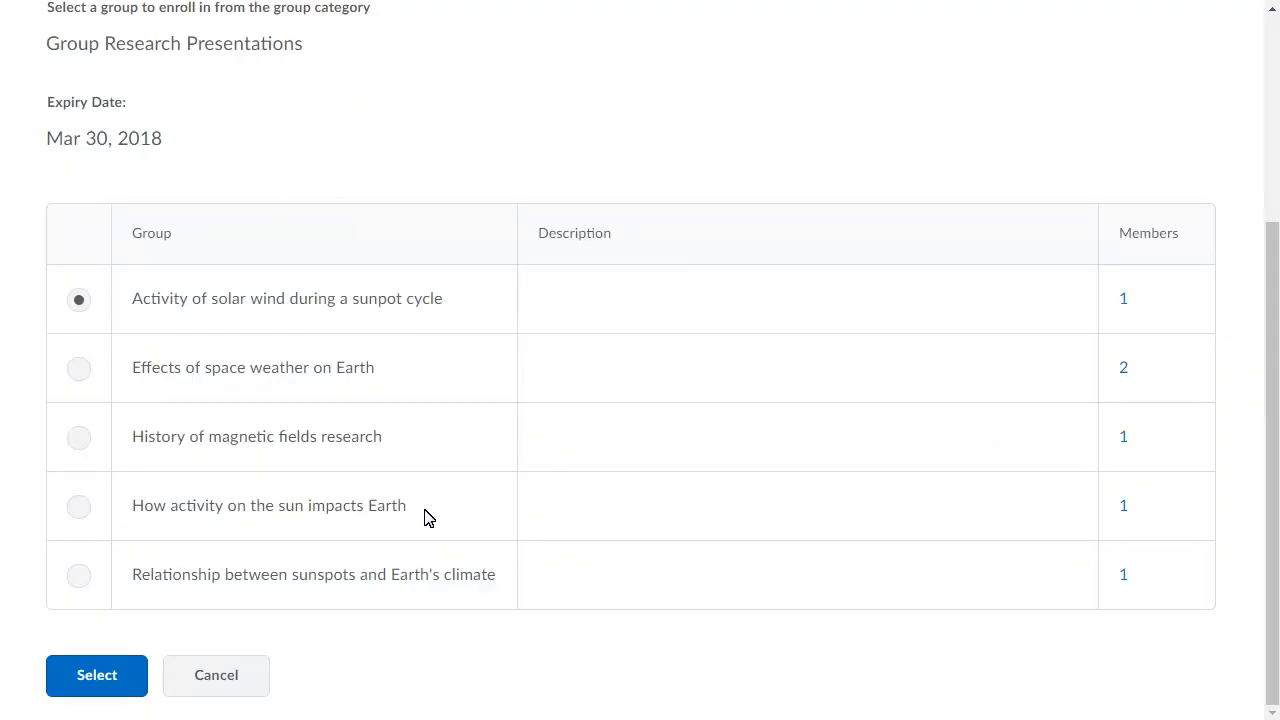
{"action": "left_click", "coordinate": [96, 676]}
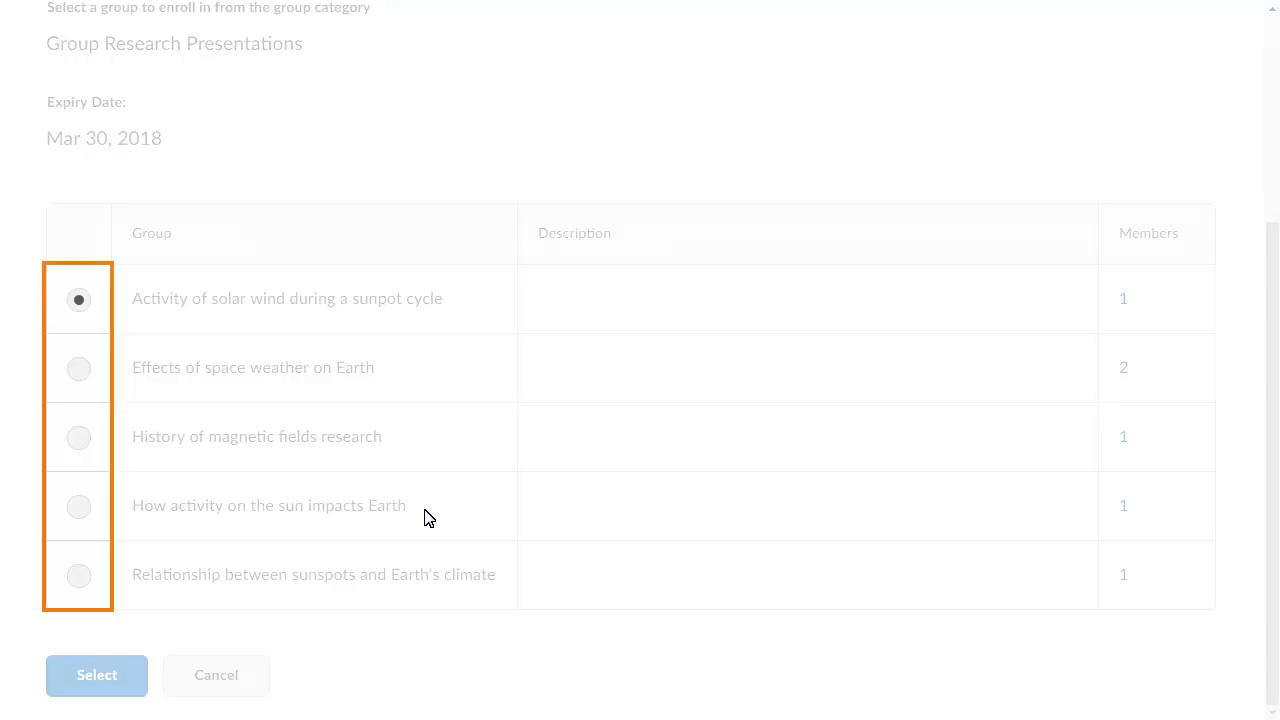
Enroll in Effects of space weather on Earth and confirm the enrollment
{"action": "left_click", "coordinate": [78, 368]}
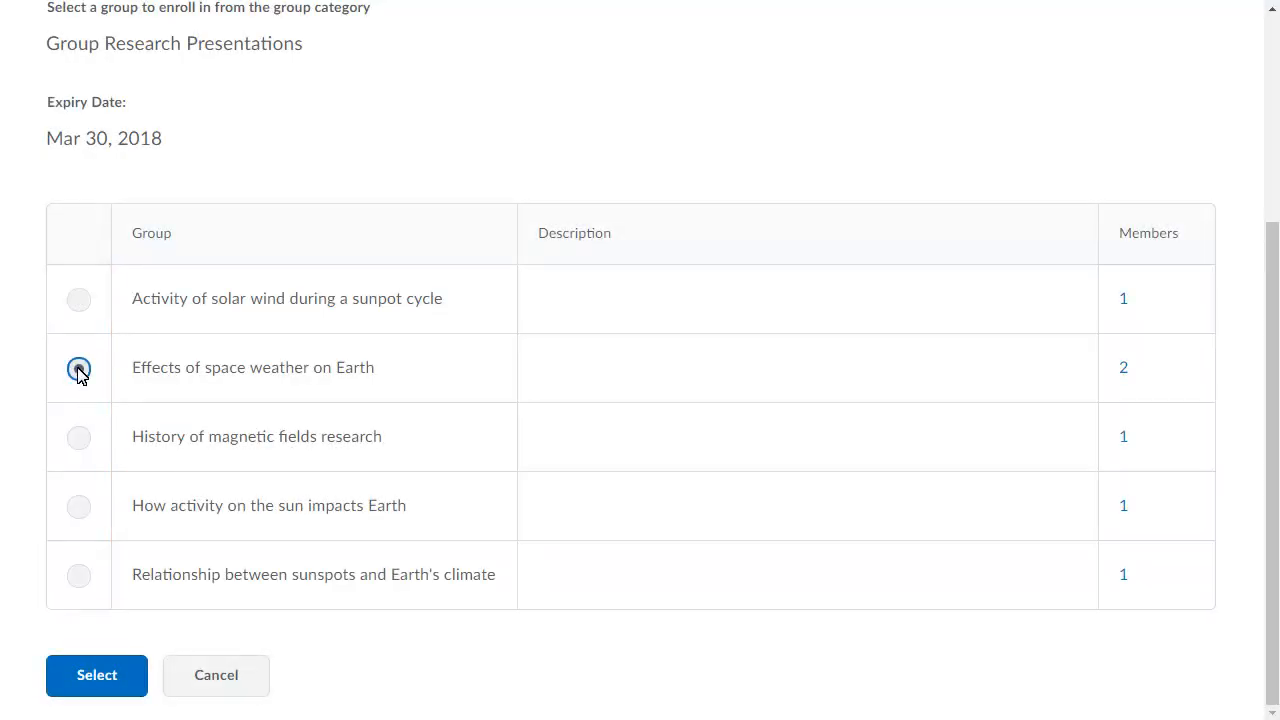
{"action": "left_click", "coordinate": [96, 674]}
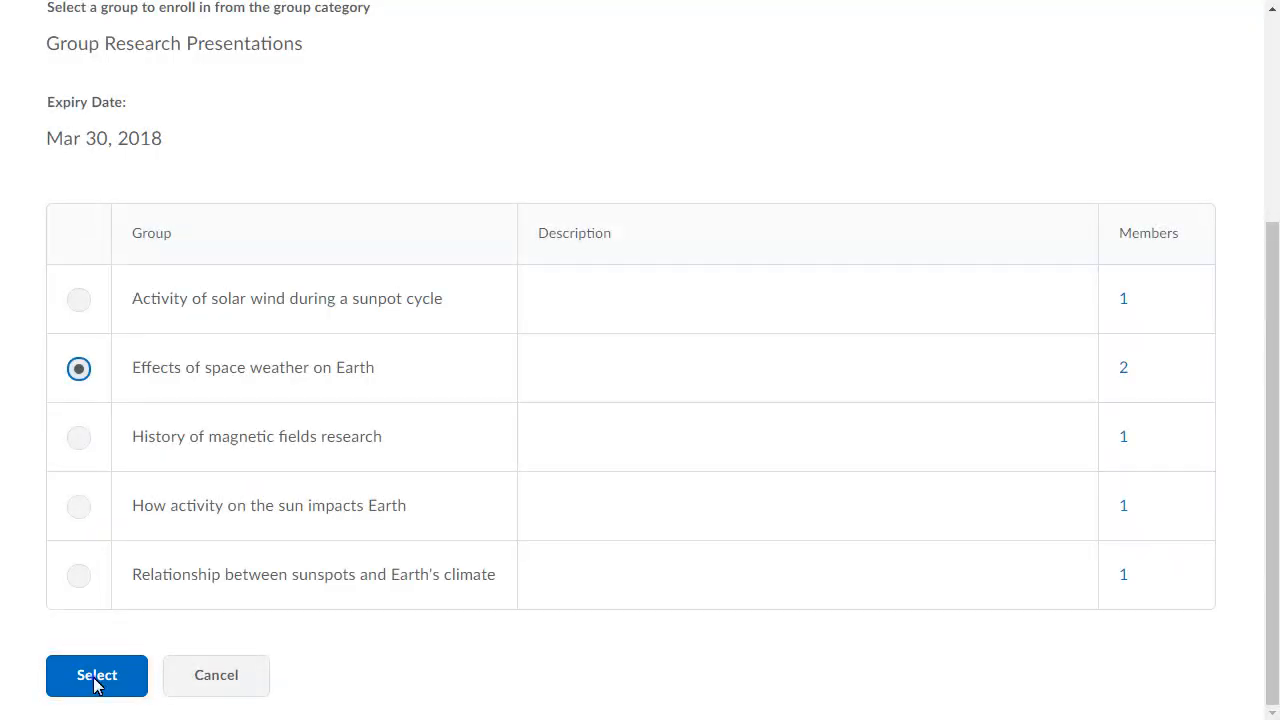
{"action": "left_click", "coordinate": [96, 676]}
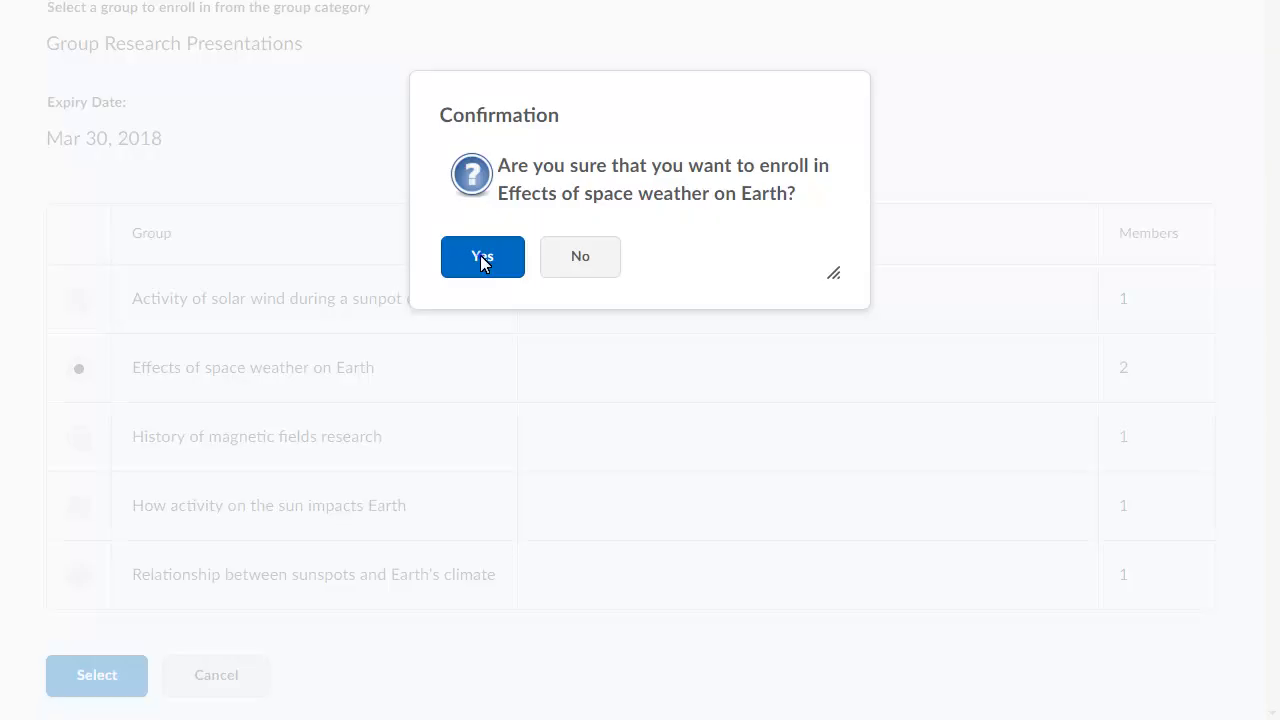
{"action": "left_click", "coordinate": [482, 256]}
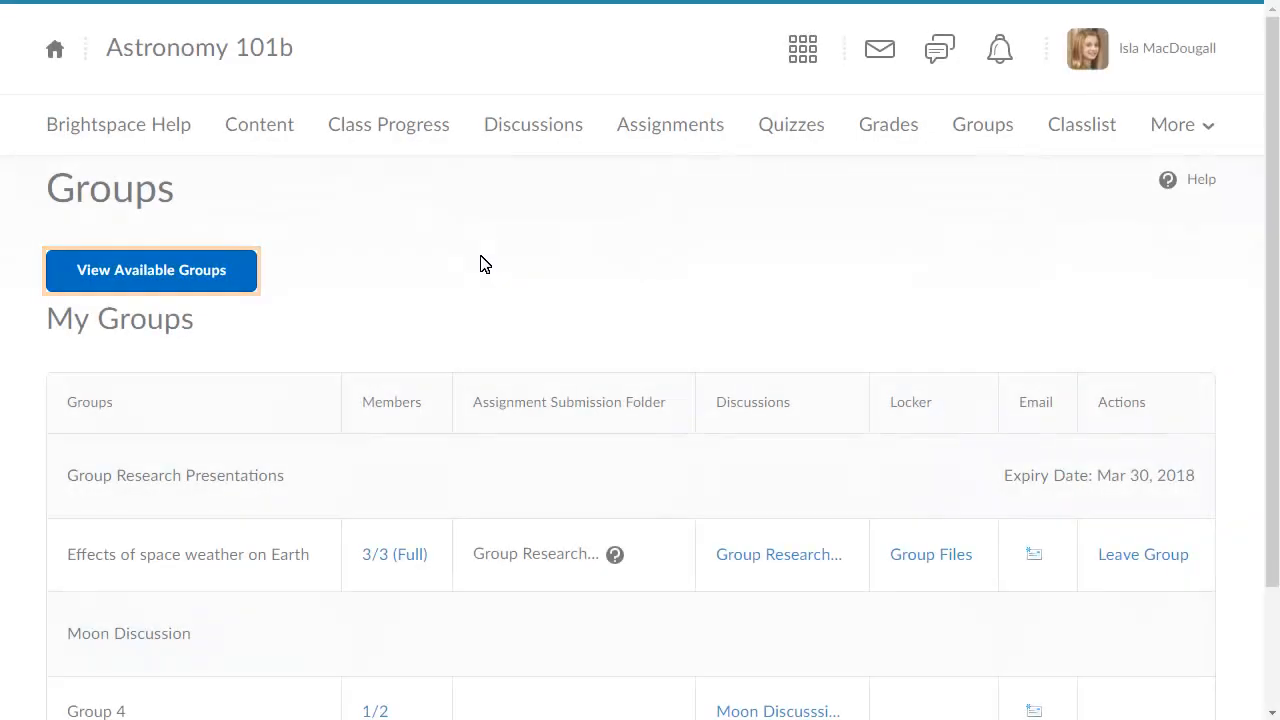
Join Group 1 of Magnetic Fields Research Groups from the available groups list
{"action": "left_click", "coordinate": [152, 270]}
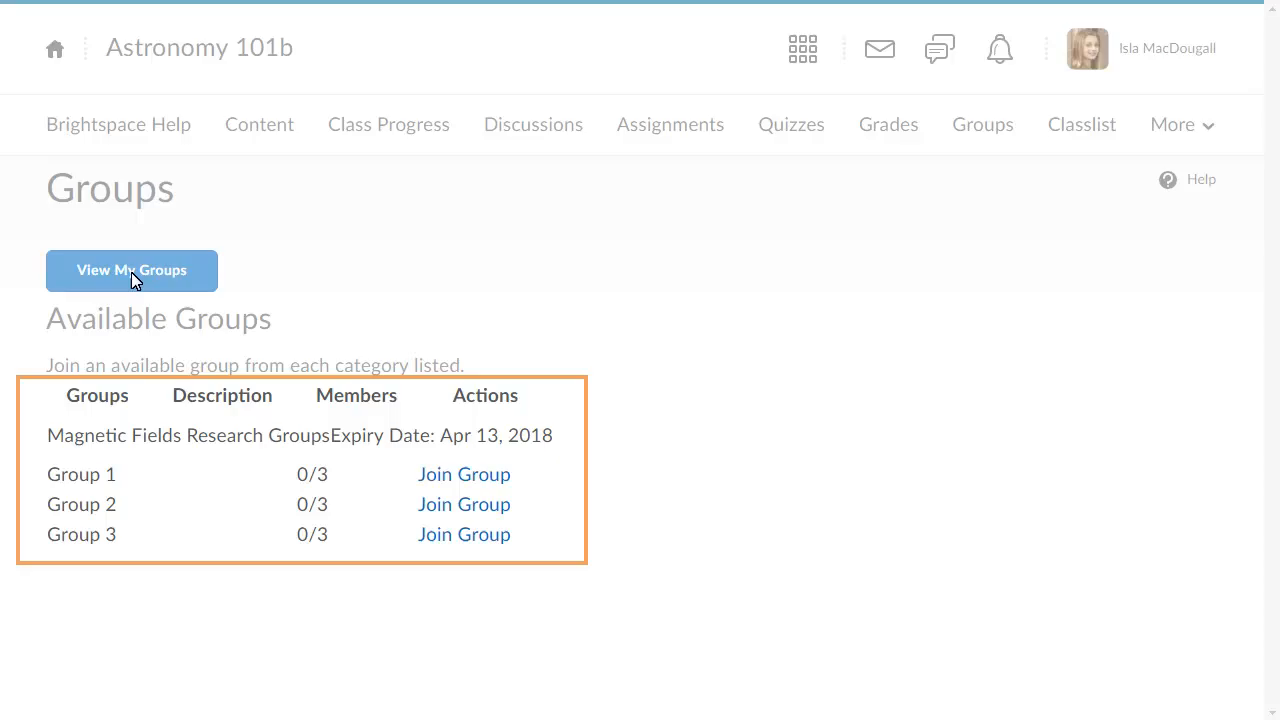
{"action": "left_click", "coordinate": [132, 270]}
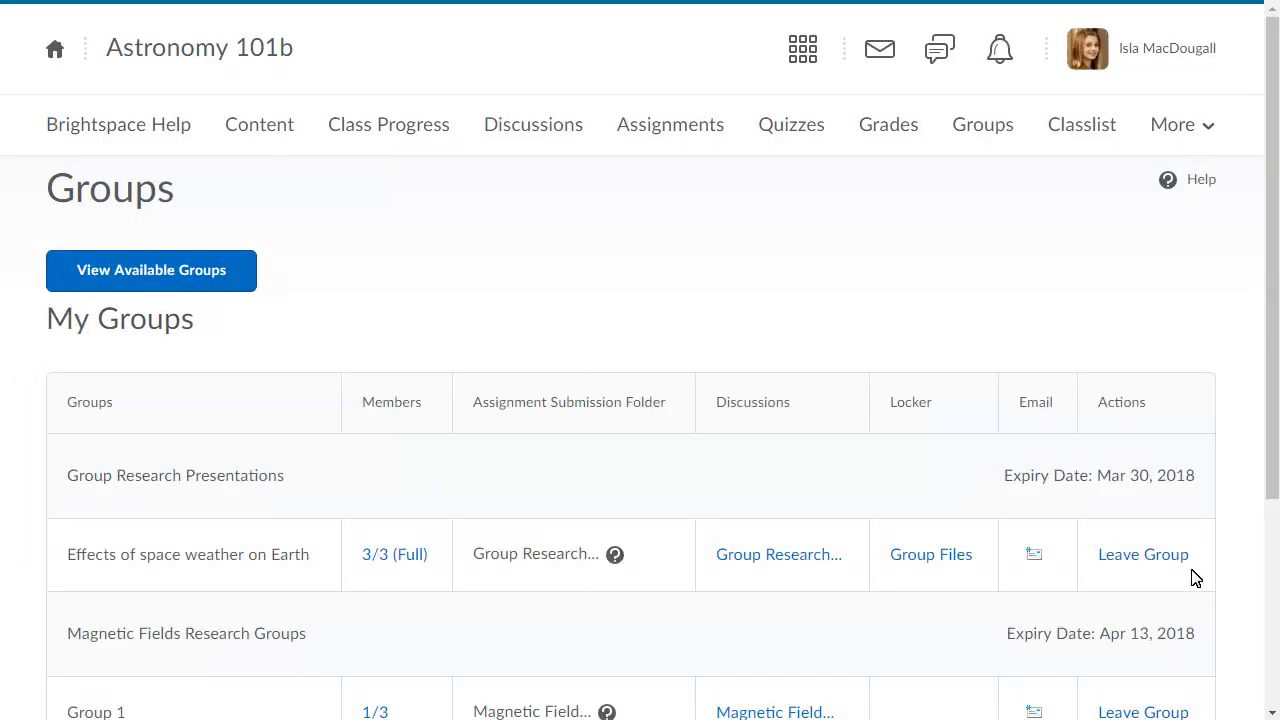
{"action": "scroll", "scroll_direction": "down", "scroll_amount": 3}
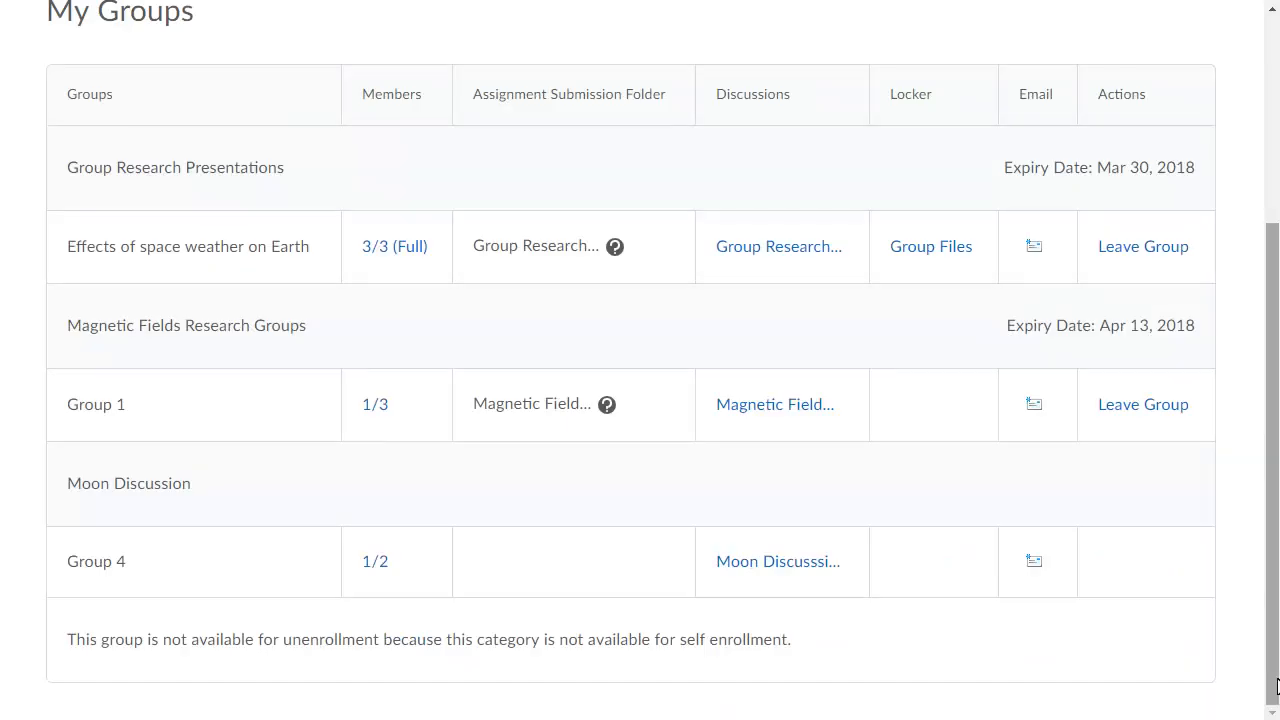